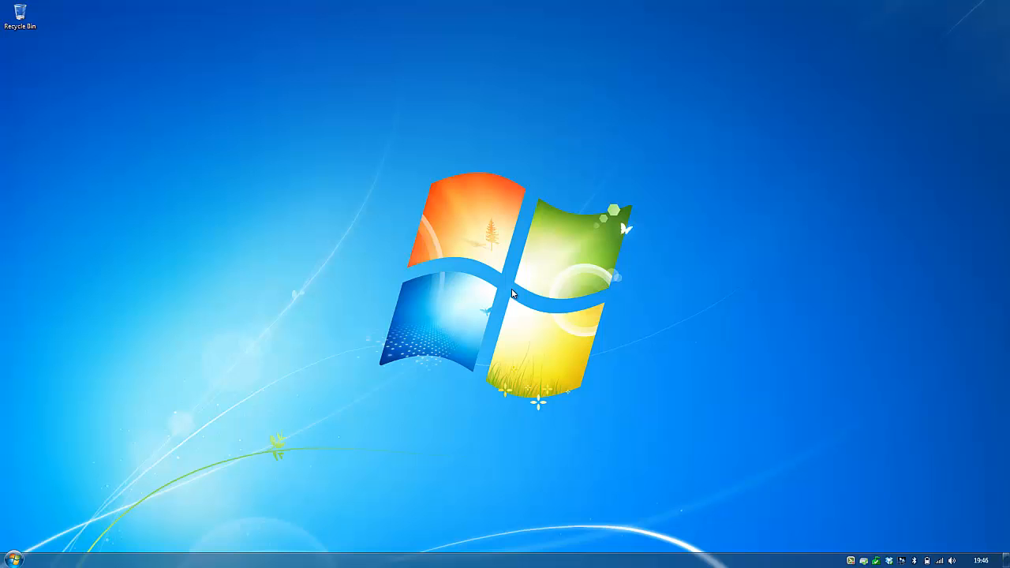
mouse_move(432, 254)
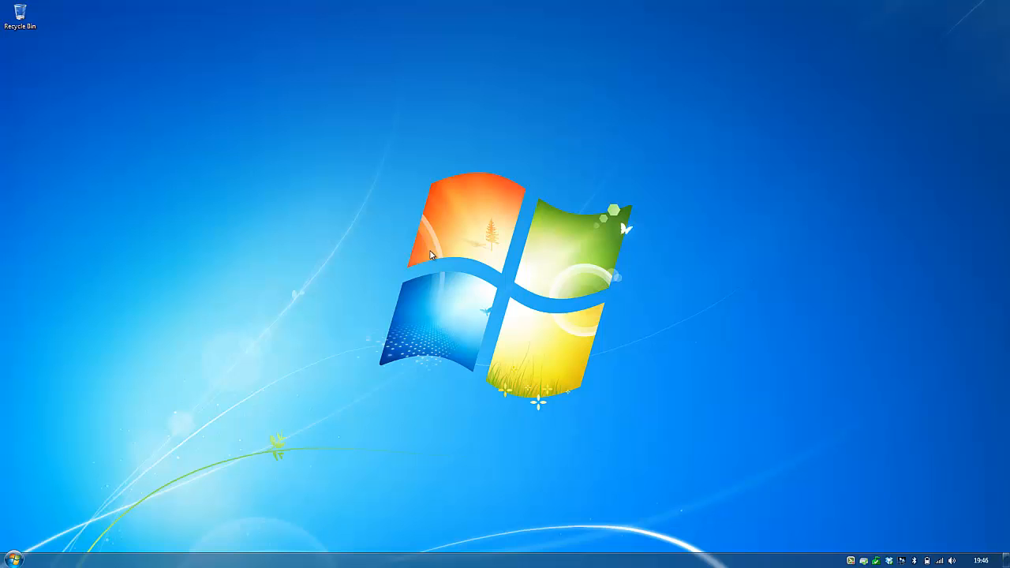
mouse_move(195, 188)
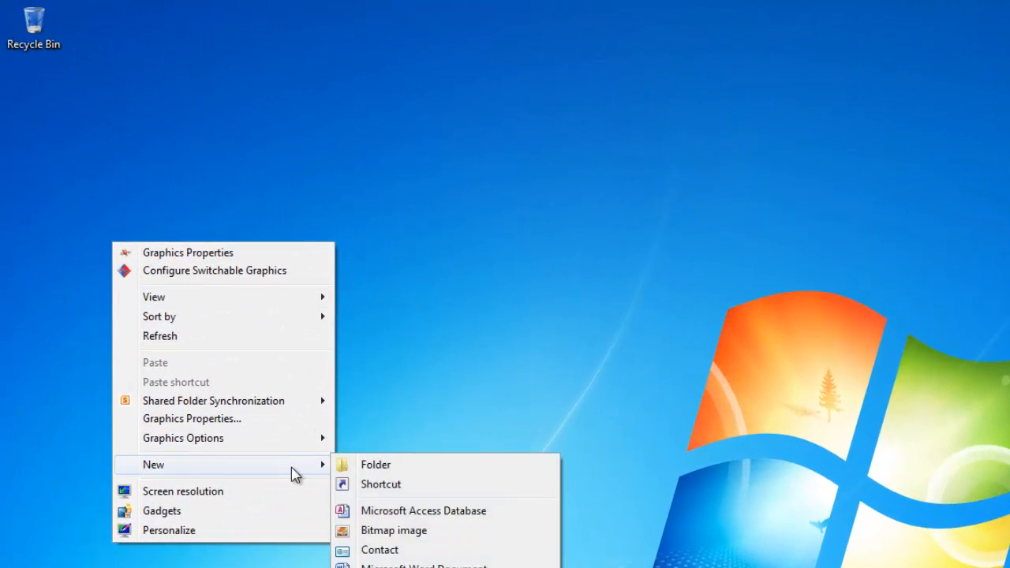
mouse_move(426, 470)
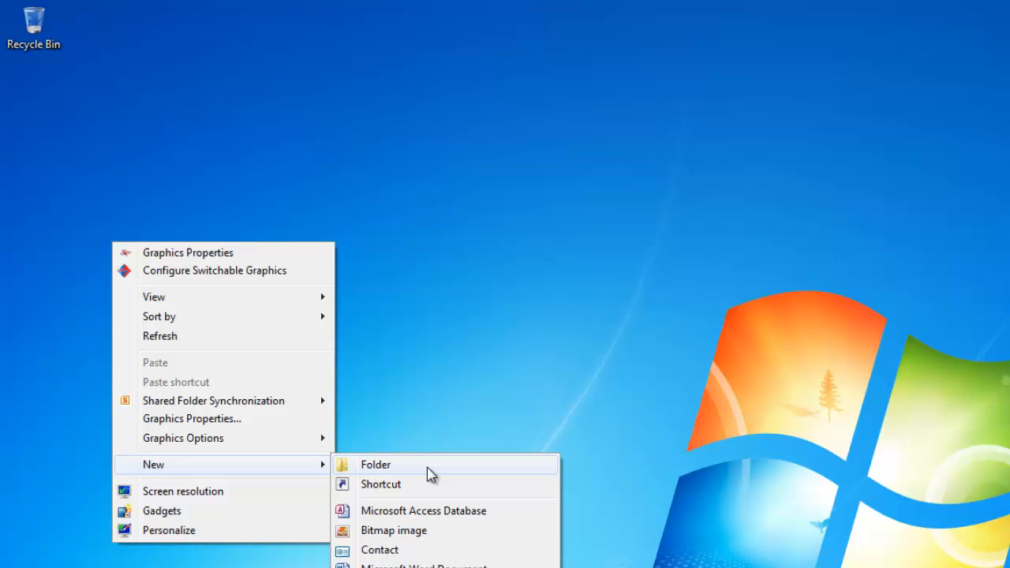
- Create a new desktop folder named 'Amiga'
left_click(375, 464)
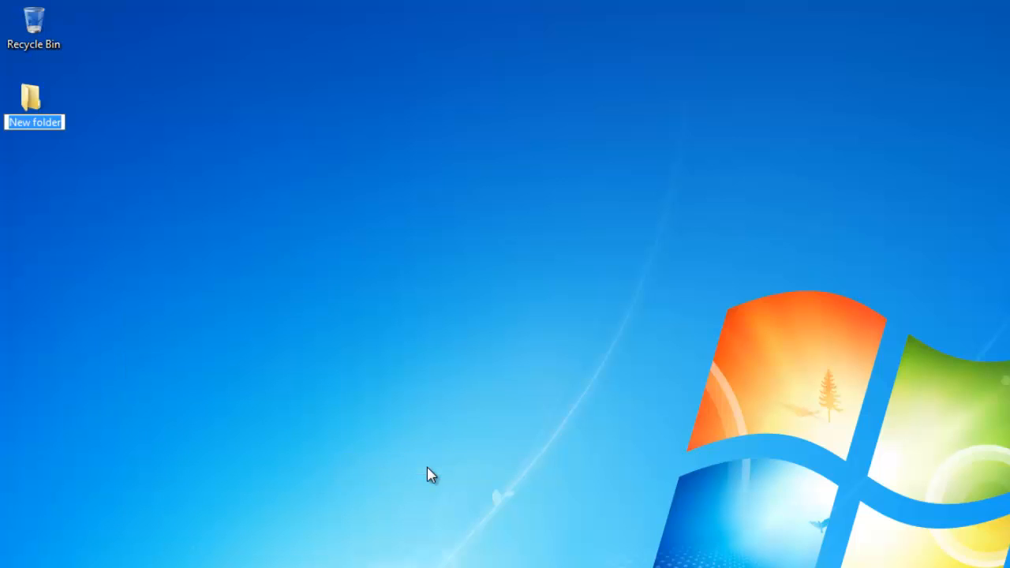
type("Amiga")
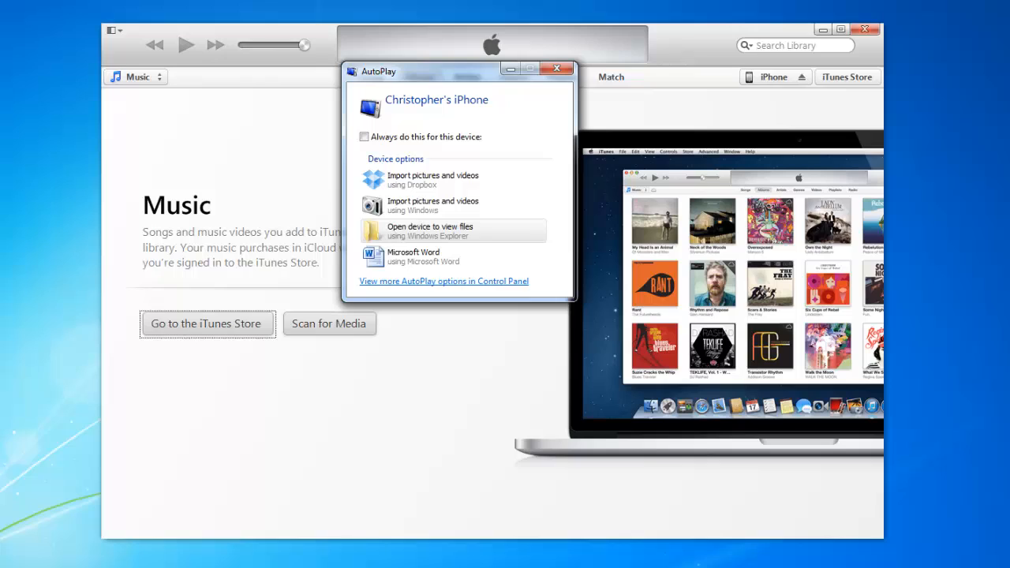
mouse_move(541, 47)
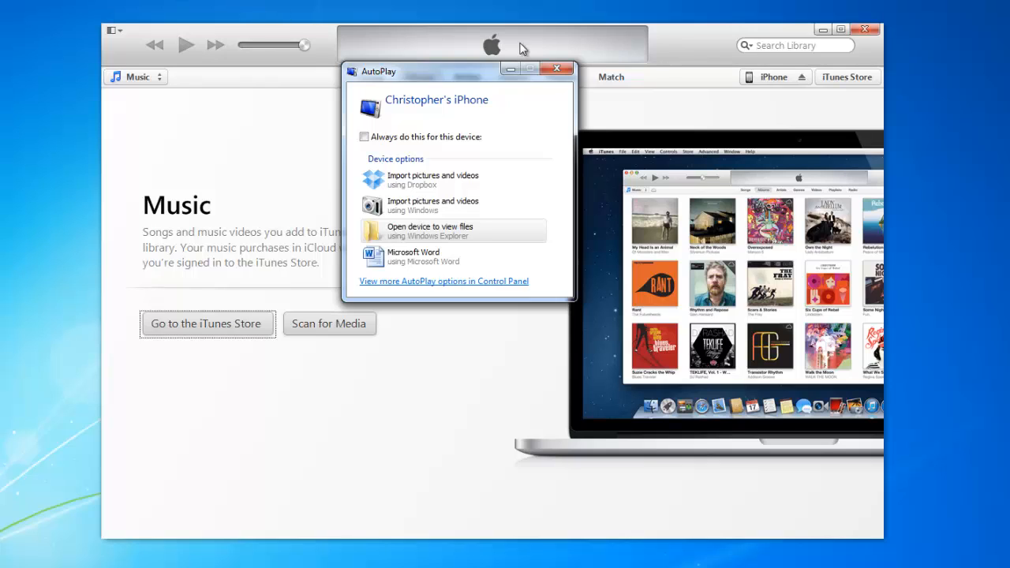
mouse_move(782, 45)
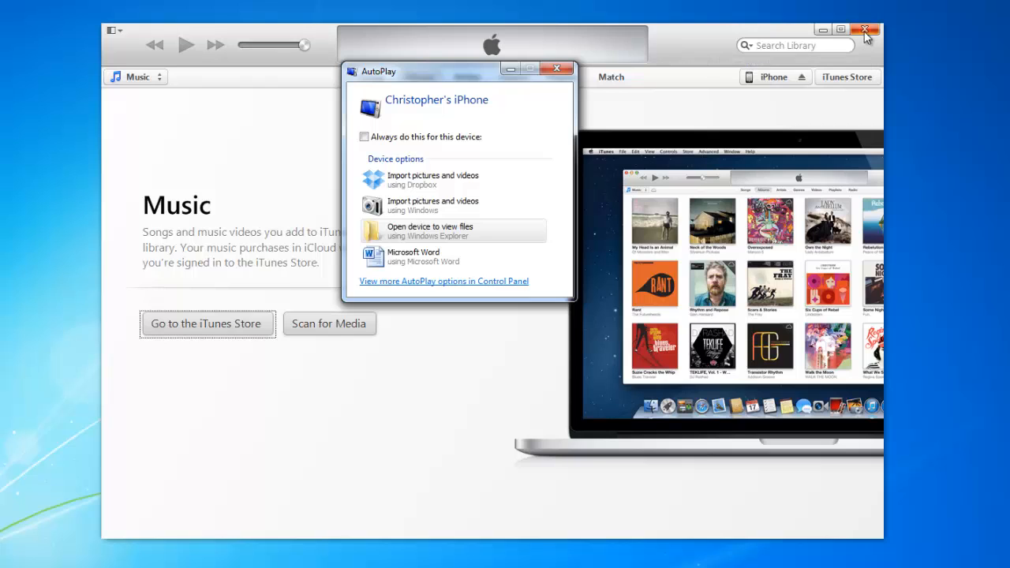
left_click(866, 27)
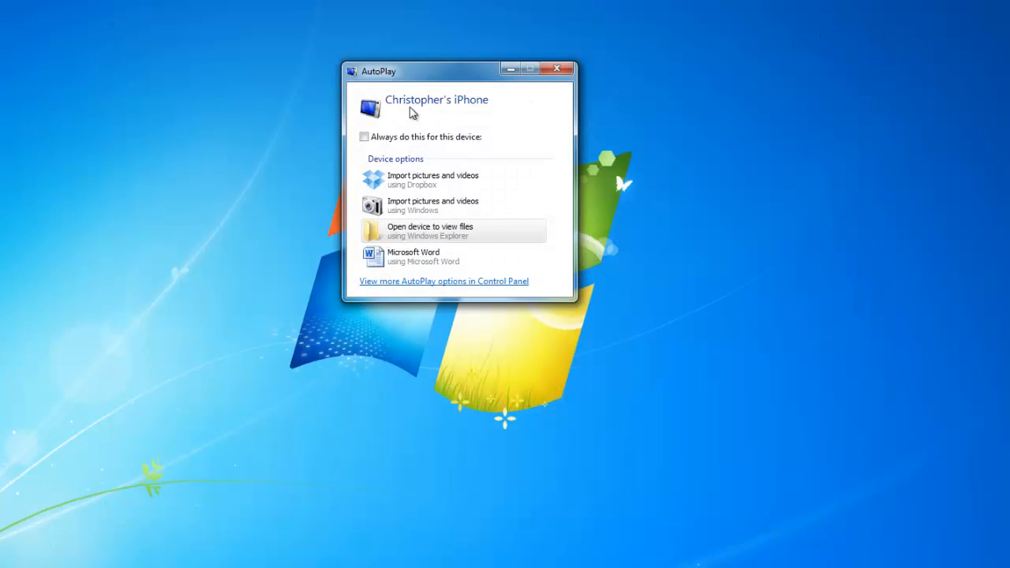
mouse_move(463, 237)
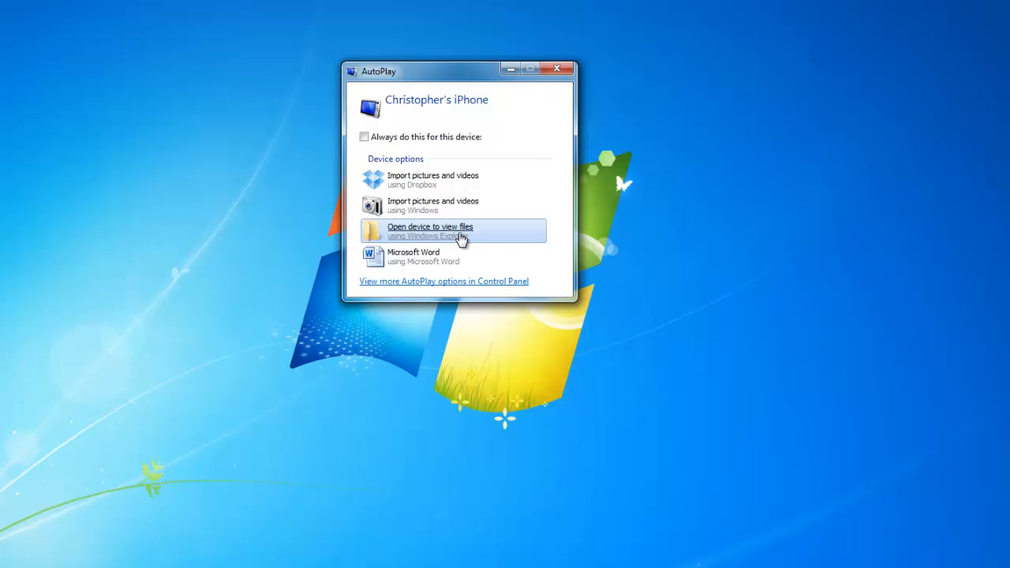
mouse_move(438, 246)
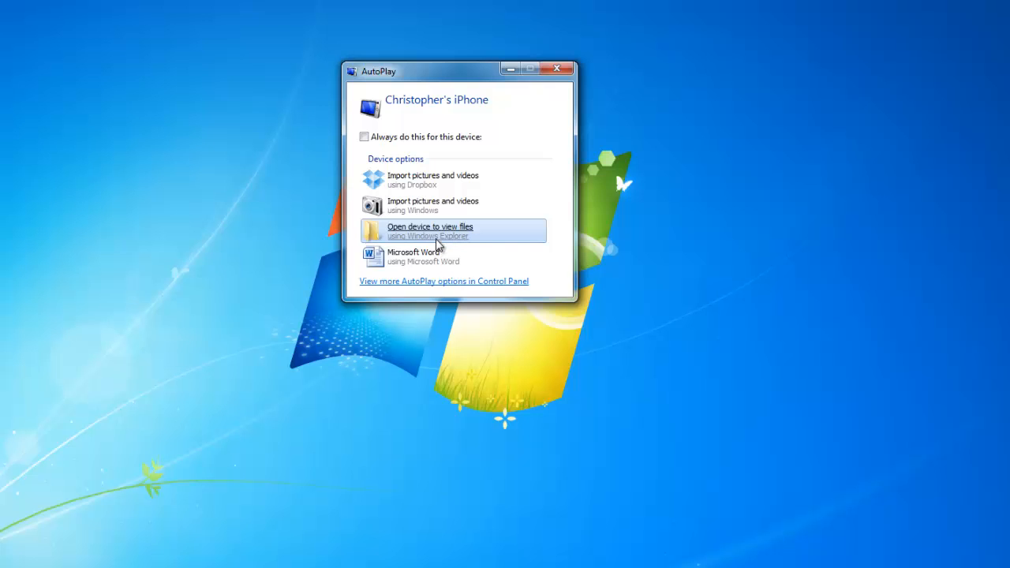
left_click(429, 231)
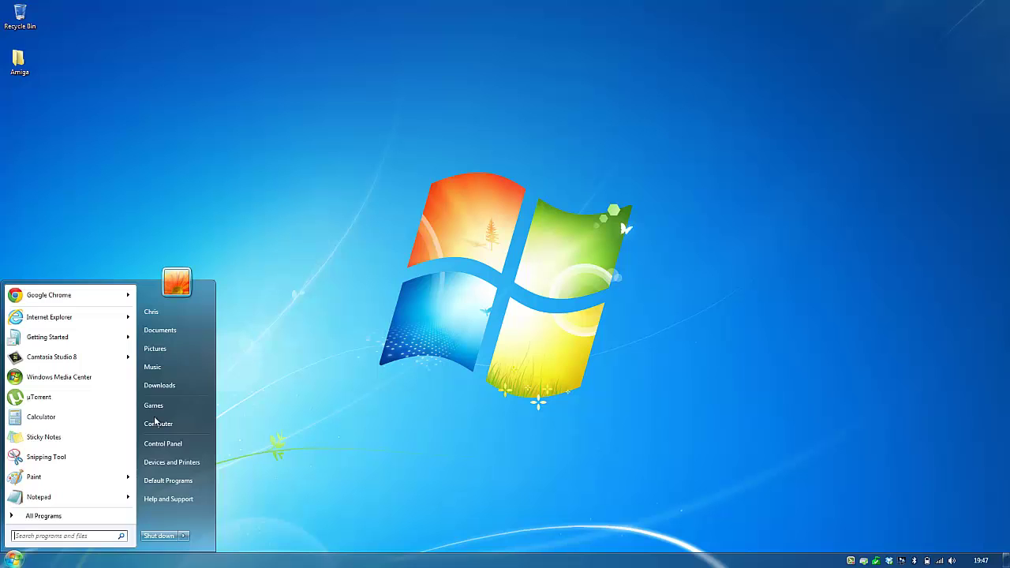
mouse_move(159, 424)
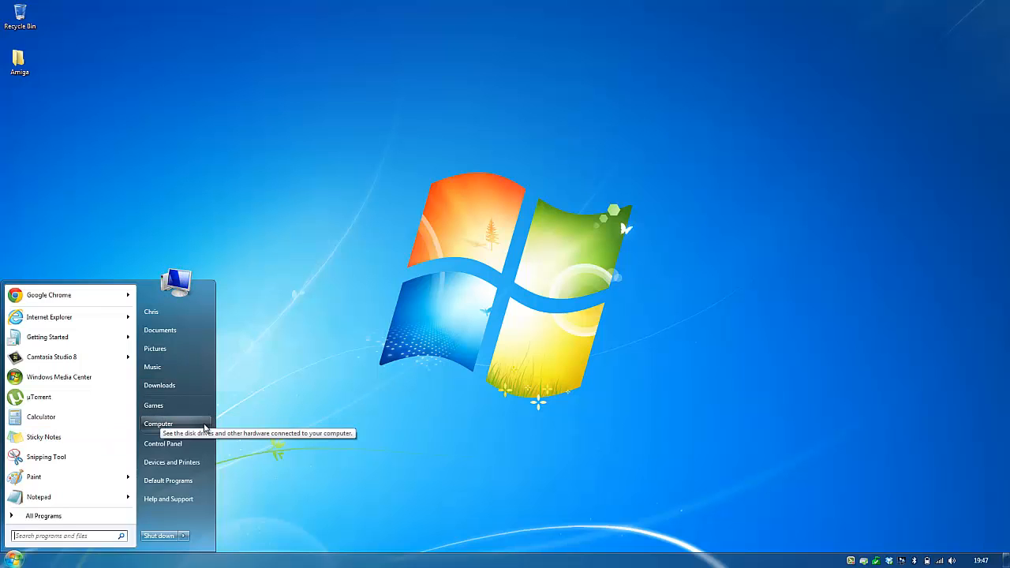
left_click(158, 423)
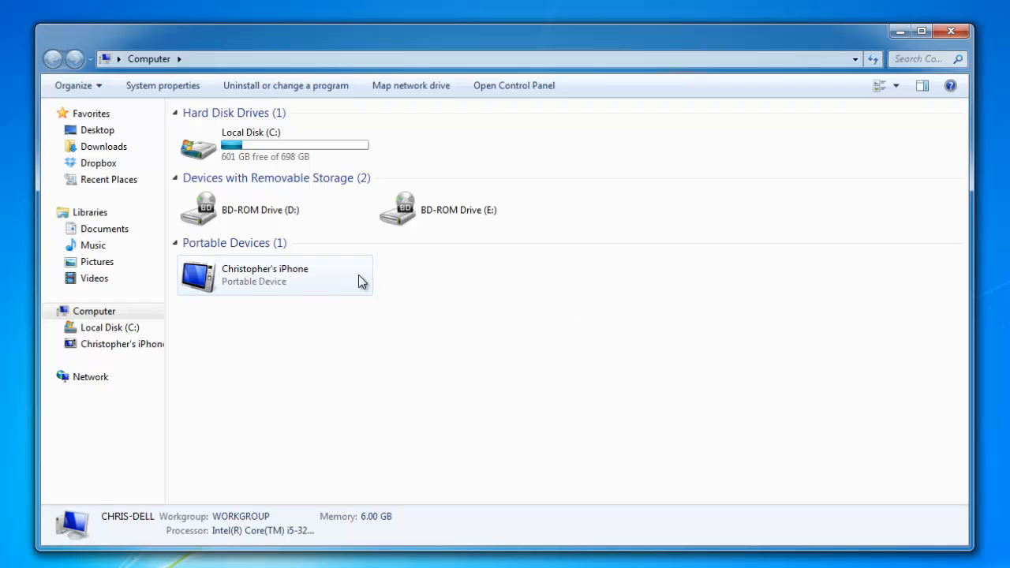
mouse_move(309, 288)
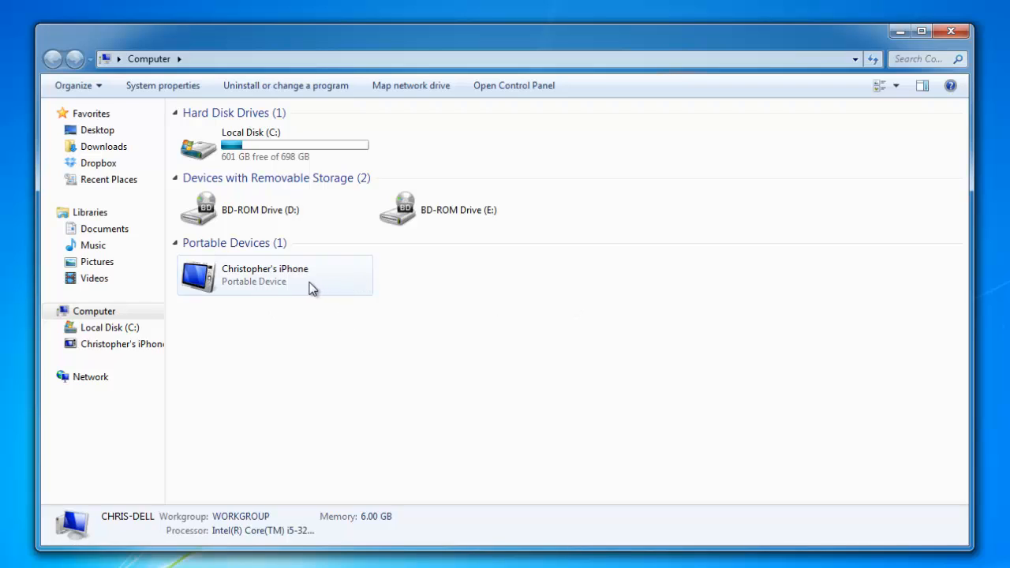
double_click(264, 274)
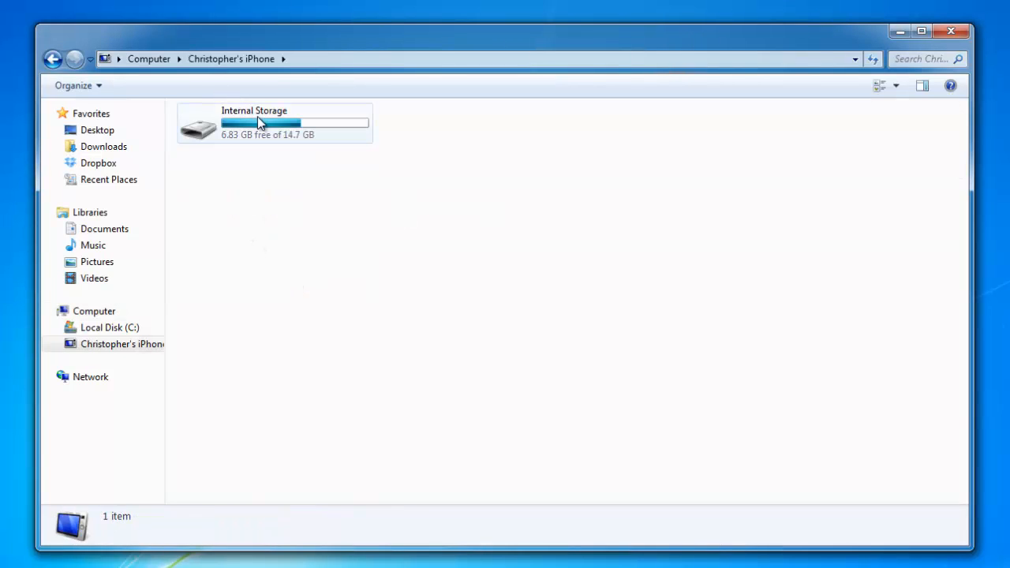
double_click(261, 122)
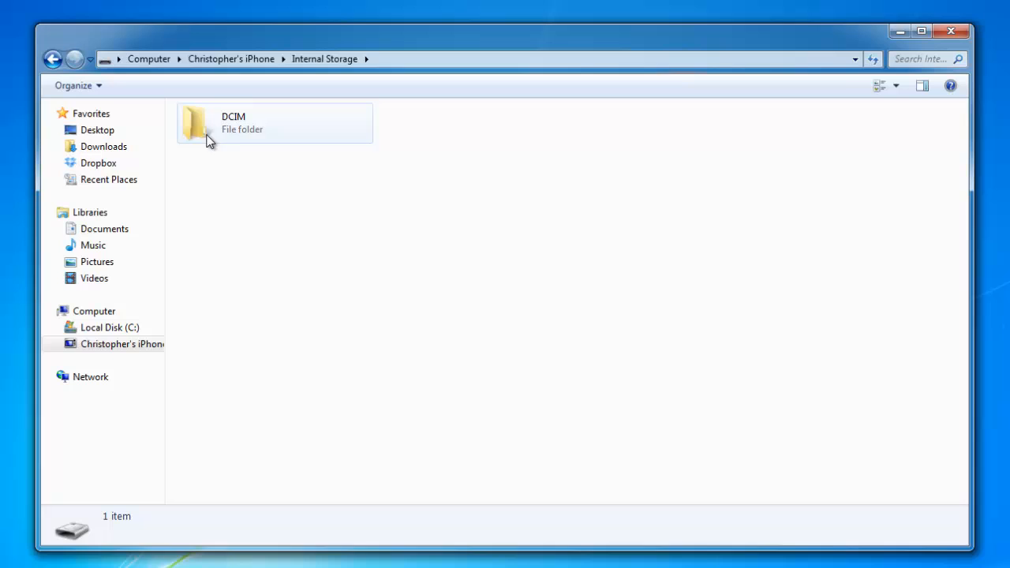
left_click(241, 133)
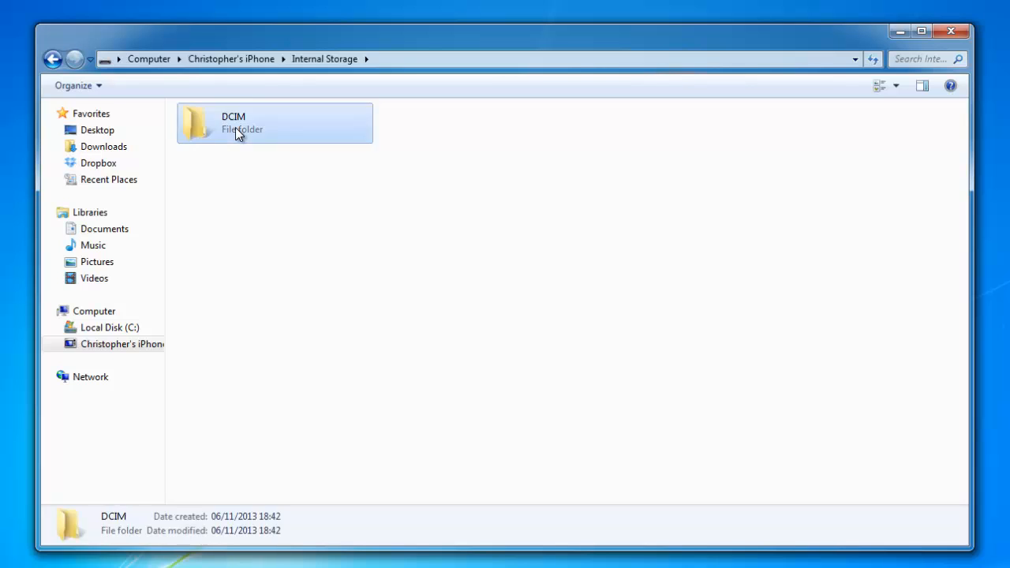
double_click(241, 130)
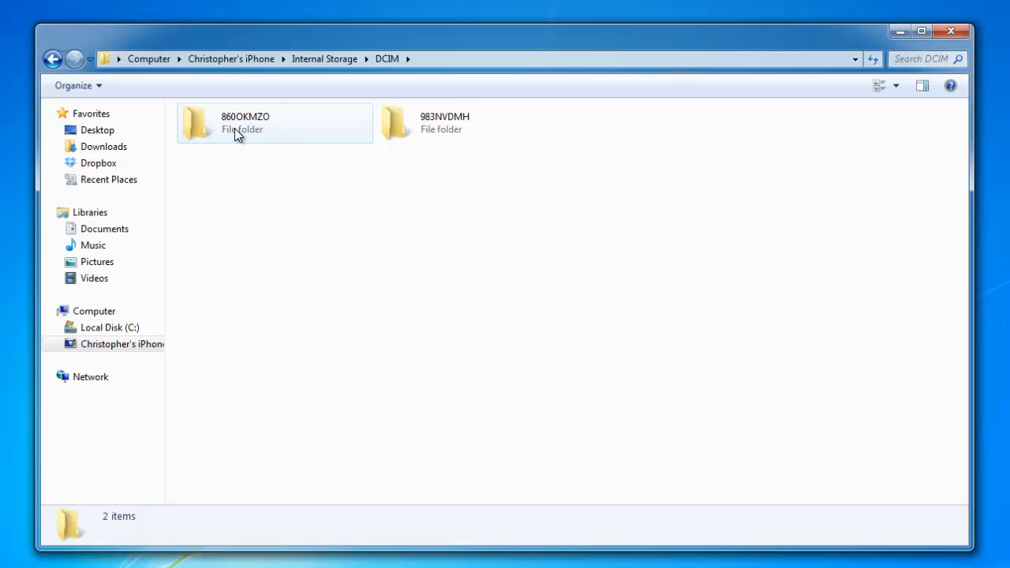
left_click(245, 126)
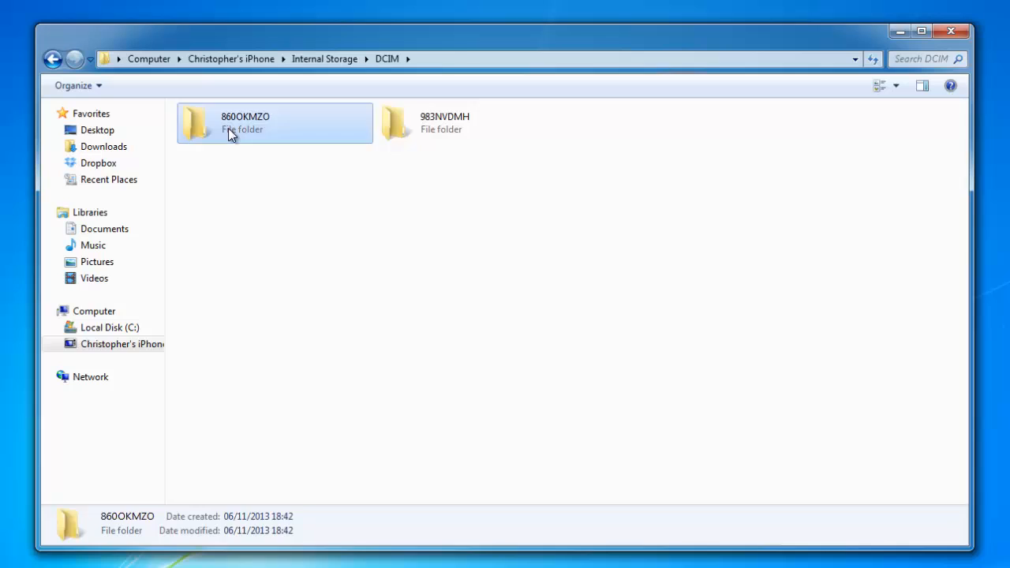
double_click(244, 122)
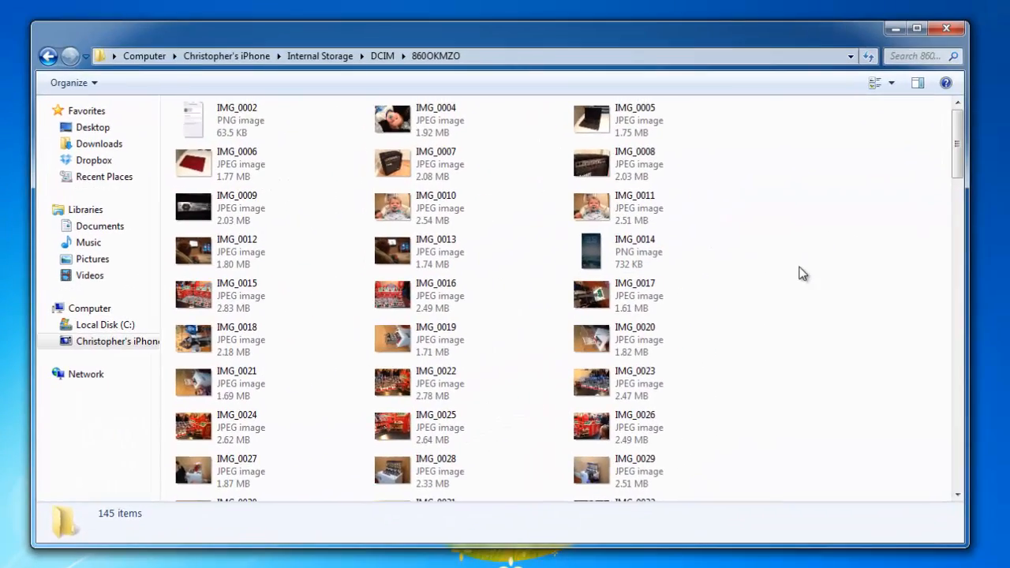
- Select all 145 camera-roll items and reveal their total size of 1.01 GB
key("ctrl+a")
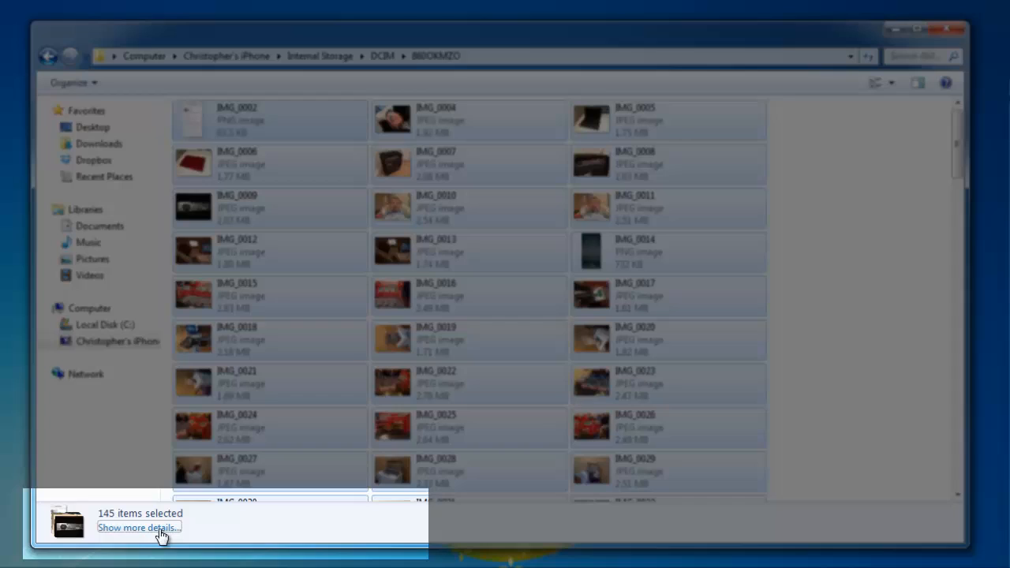
left_click(139, 527)
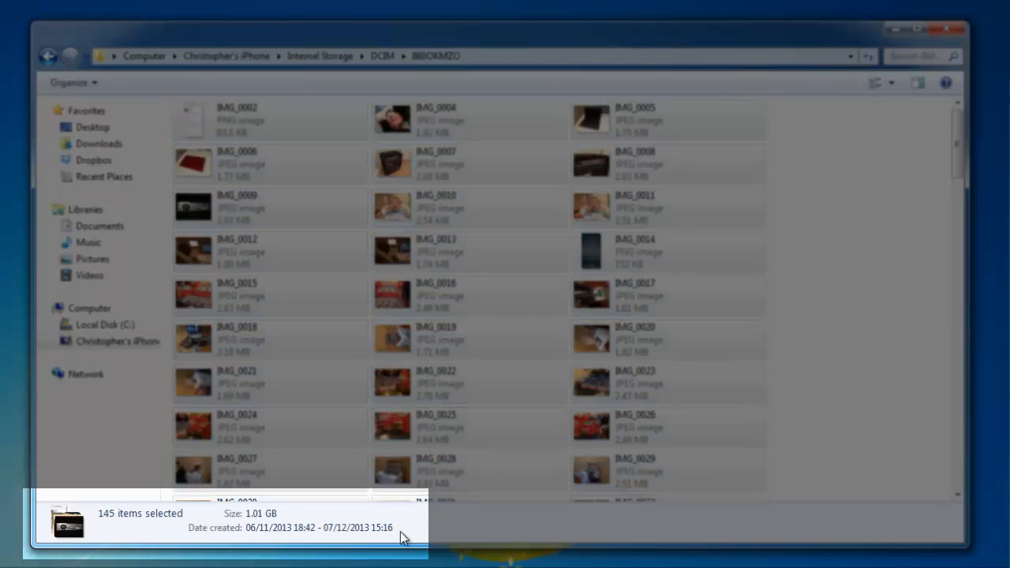
mouse_move(256, 542)
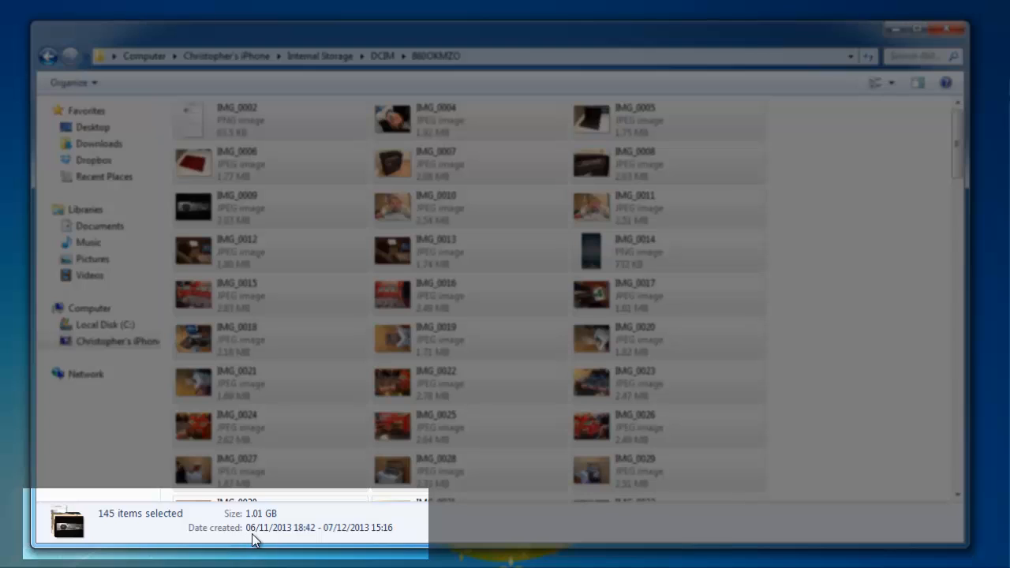
mouse_move(265, 539)
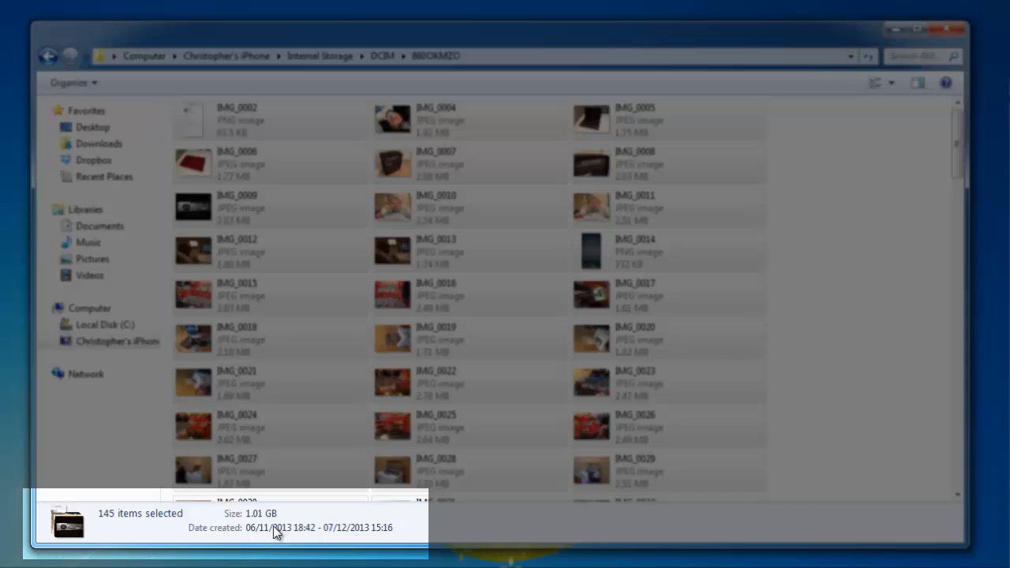
mouse_move(262, 524)
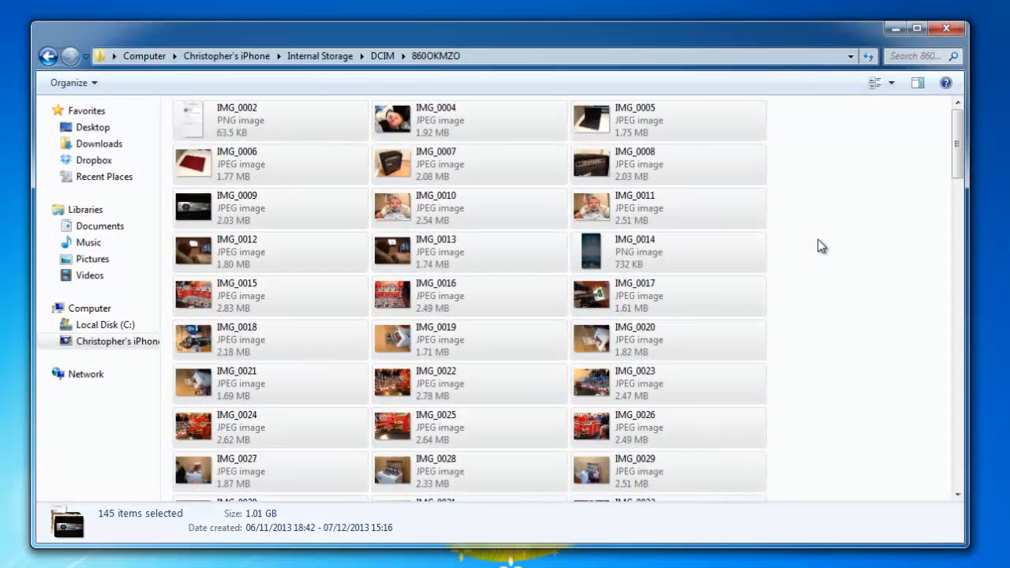
mouse_move(845, 205)
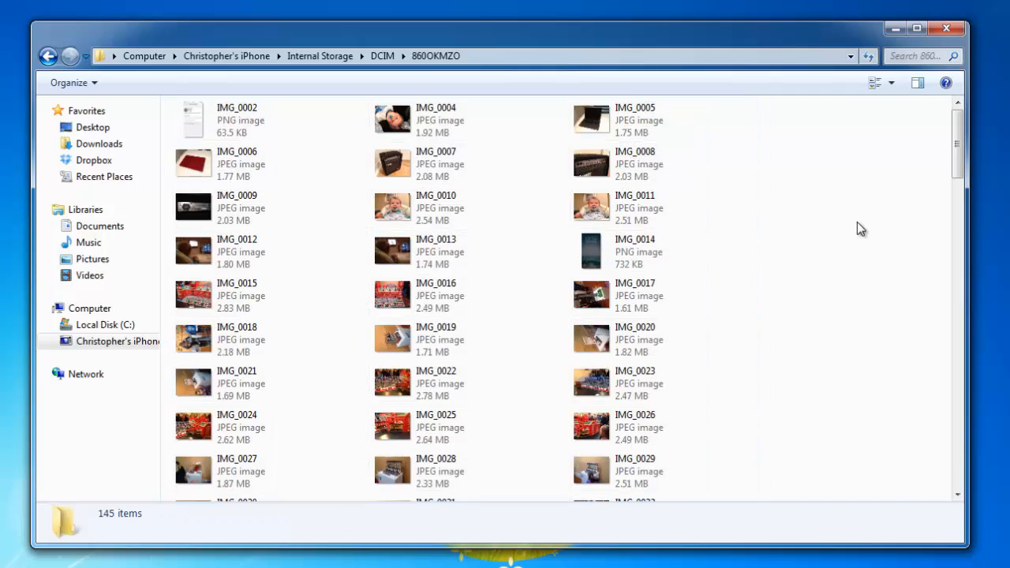
mouse_move(909, 207)
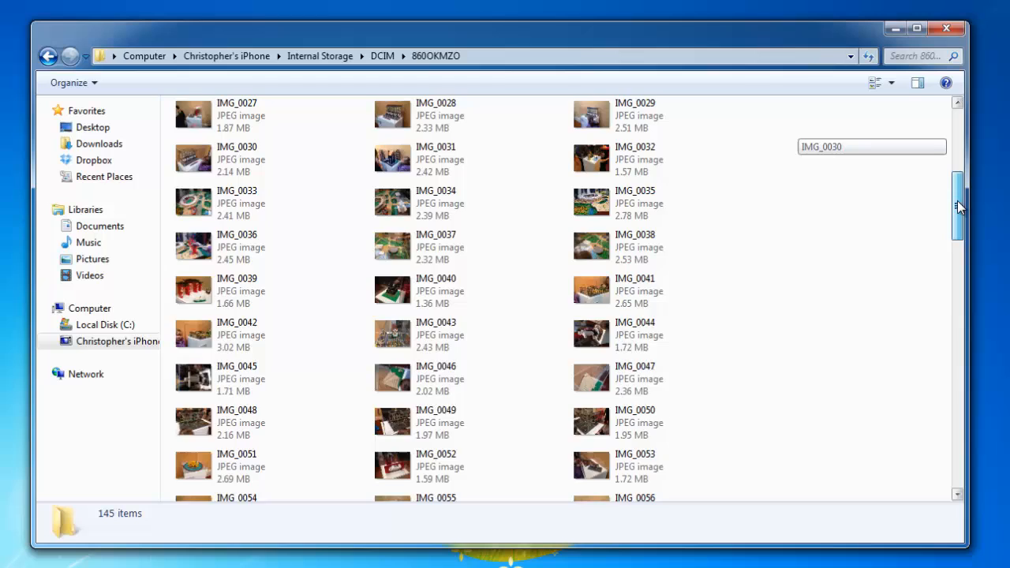
- Scroll to the end of the list and select the 21 files IMG_0181 through IMG_0203
left_click_drag(958, 206, 958, 454)
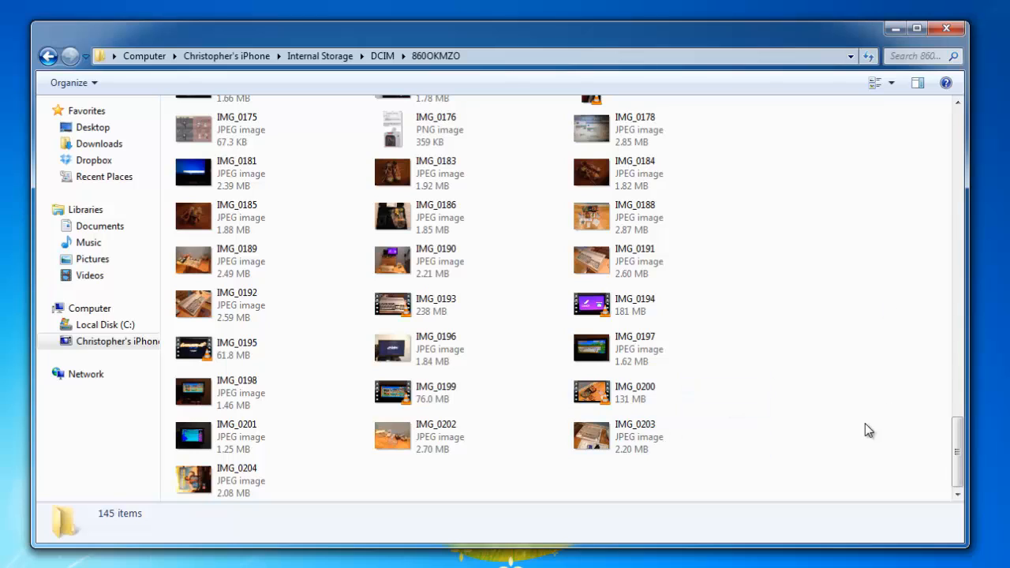
right_click(868, 430)
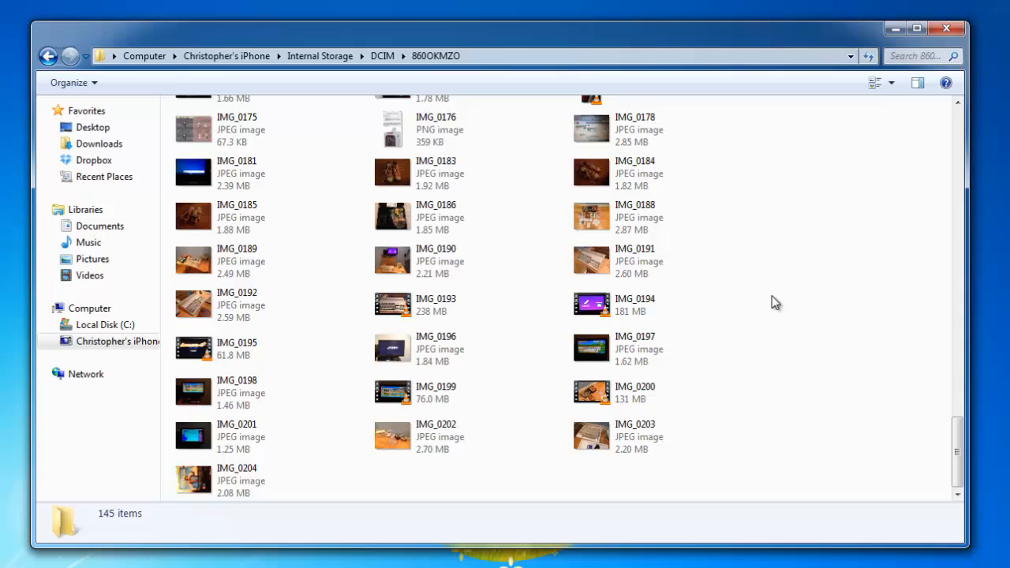
key("ctrl+a")
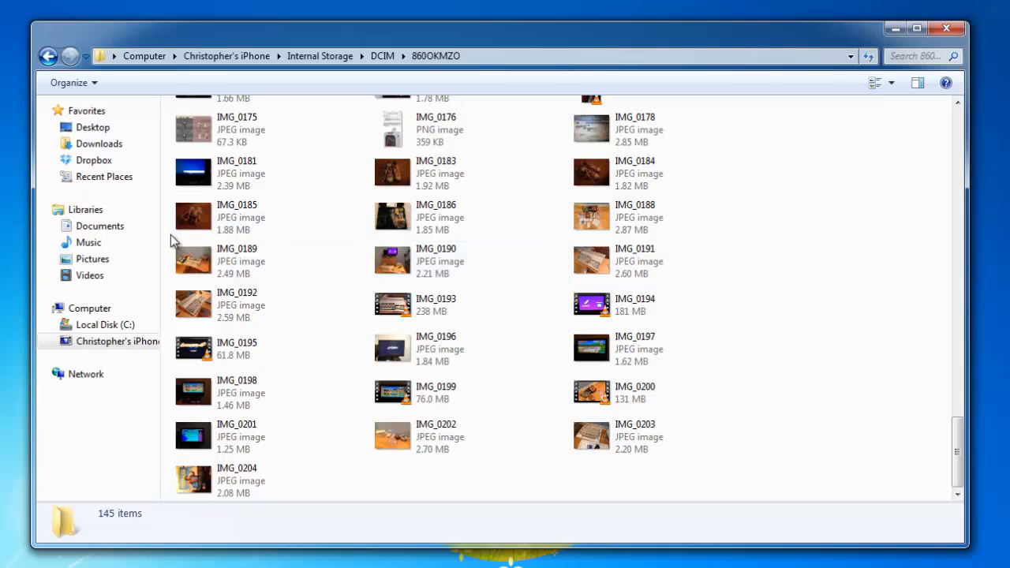
left_click(237, 217)
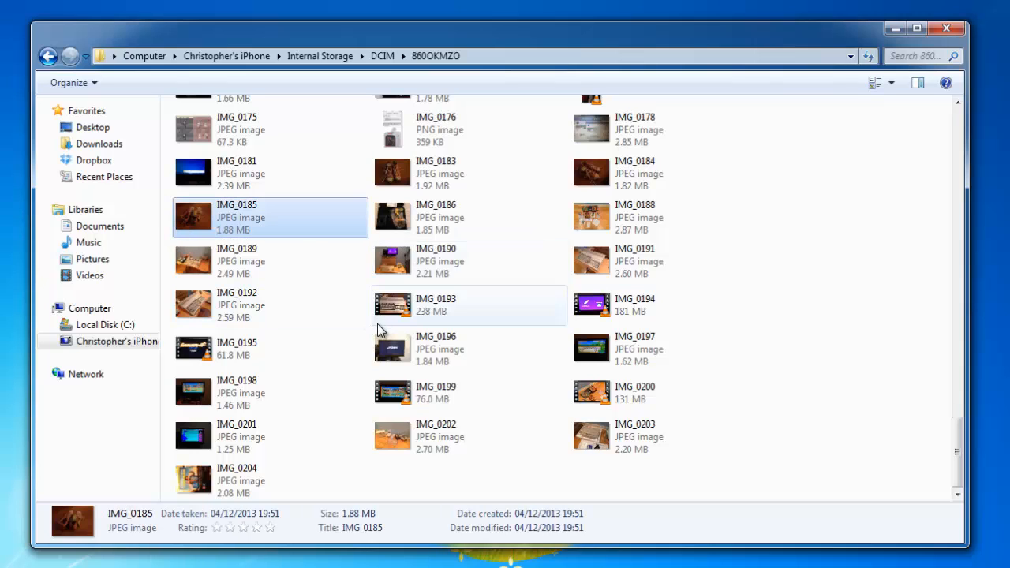
left_click(635, 129)
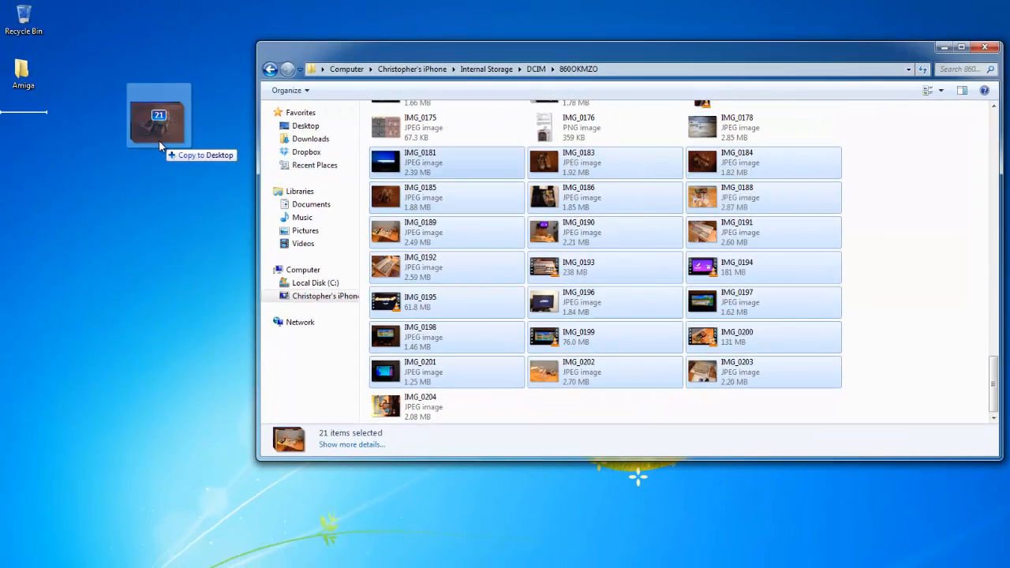
left_click_drag(158, 116, 24, 71)
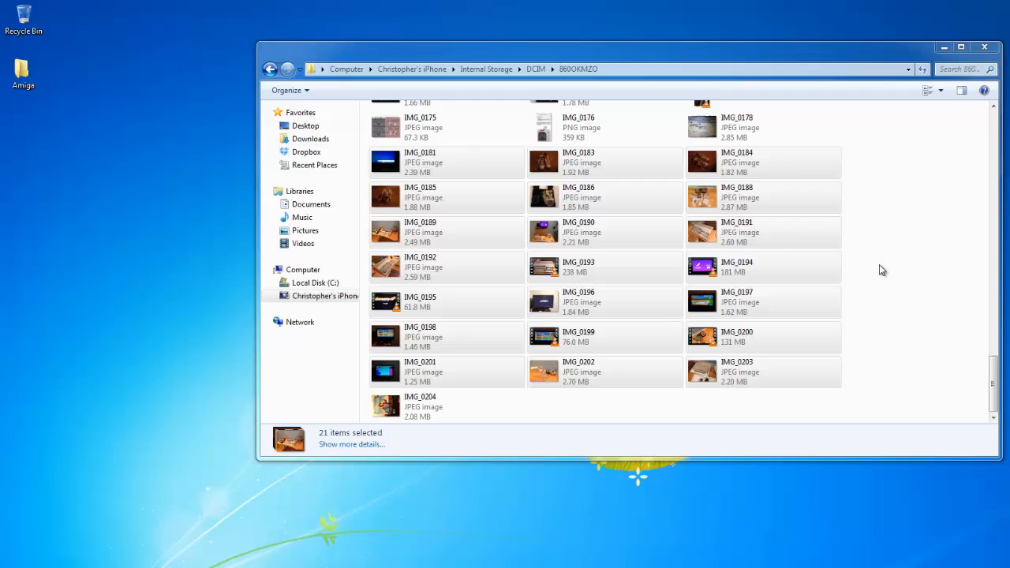
mouse_move(910, 245)
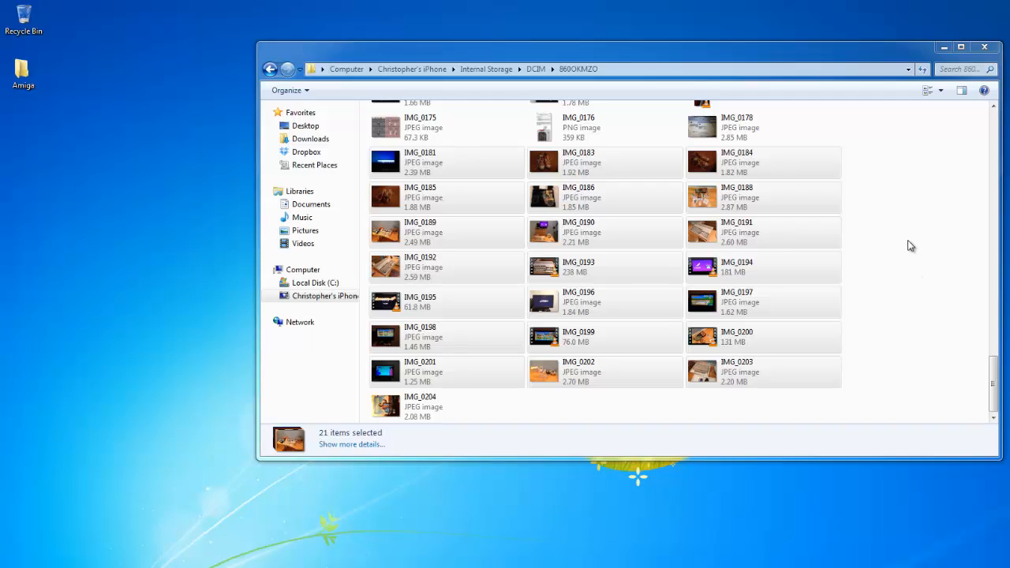
mouse_move(878, 160)
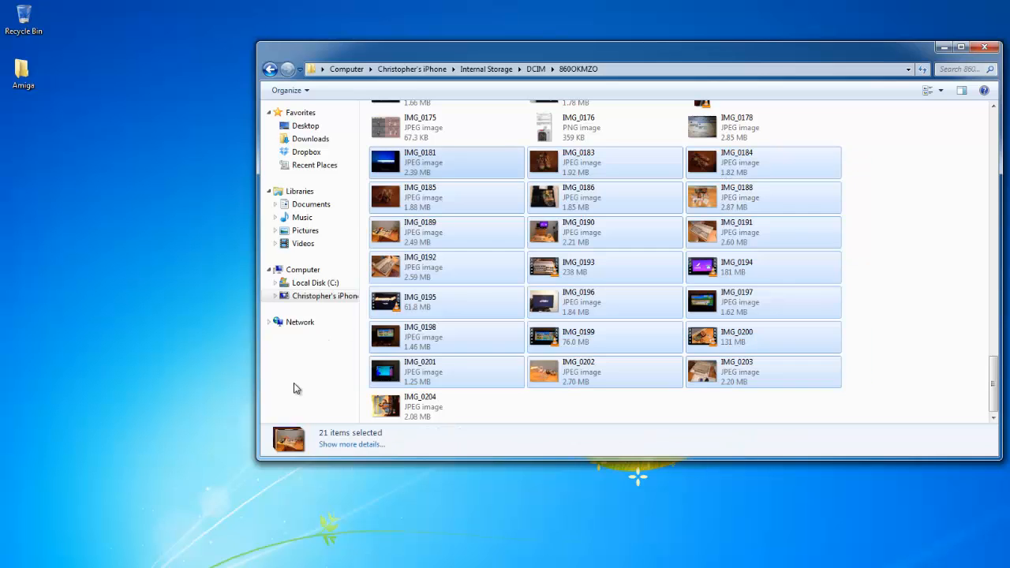
- Close the iPhone camera-roll window, leaving the desktop with the Amiga folder
key("Delete")
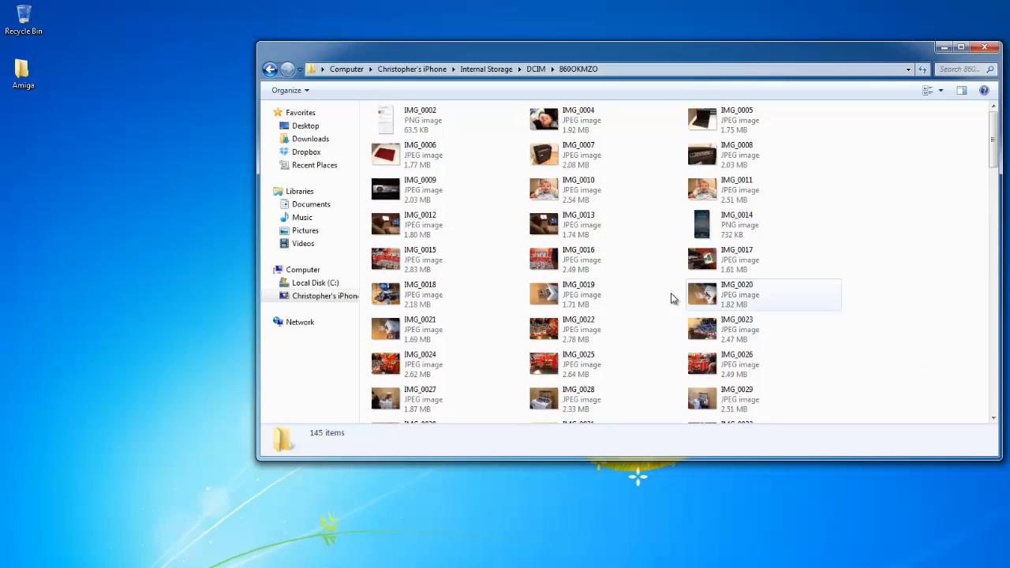
left_click(983, 48)
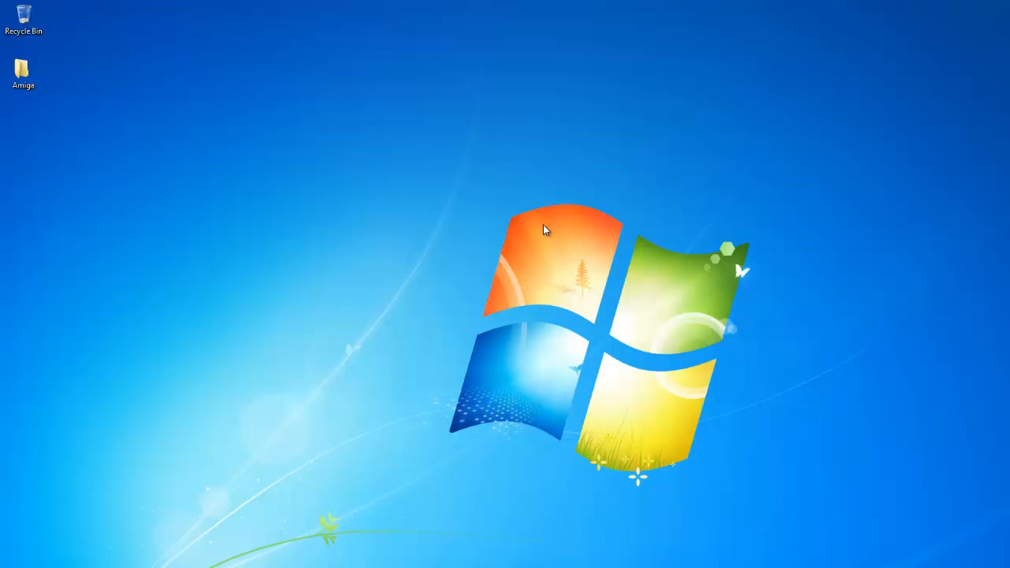
left_click(23, 67)
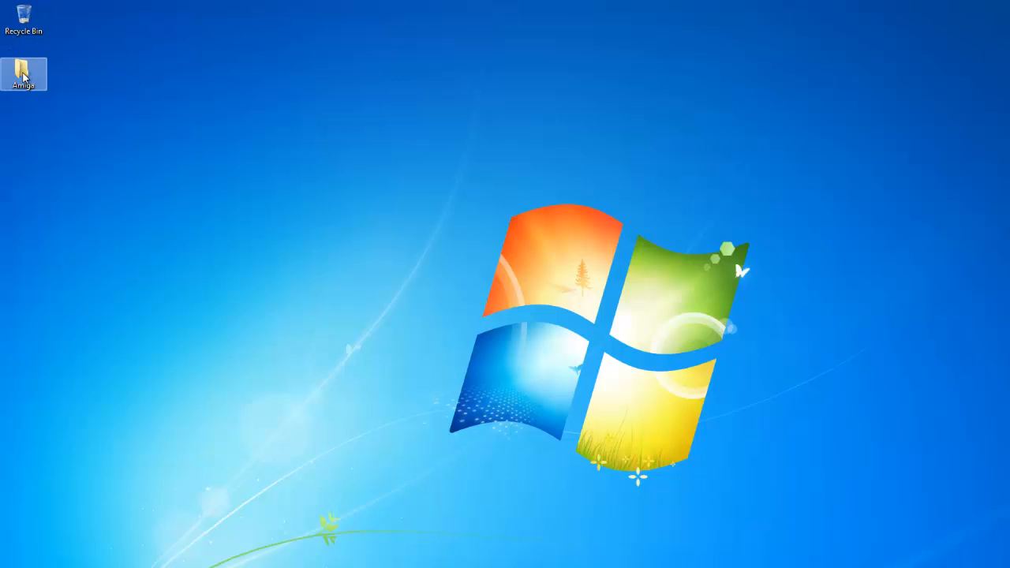
double_click(23, 67)
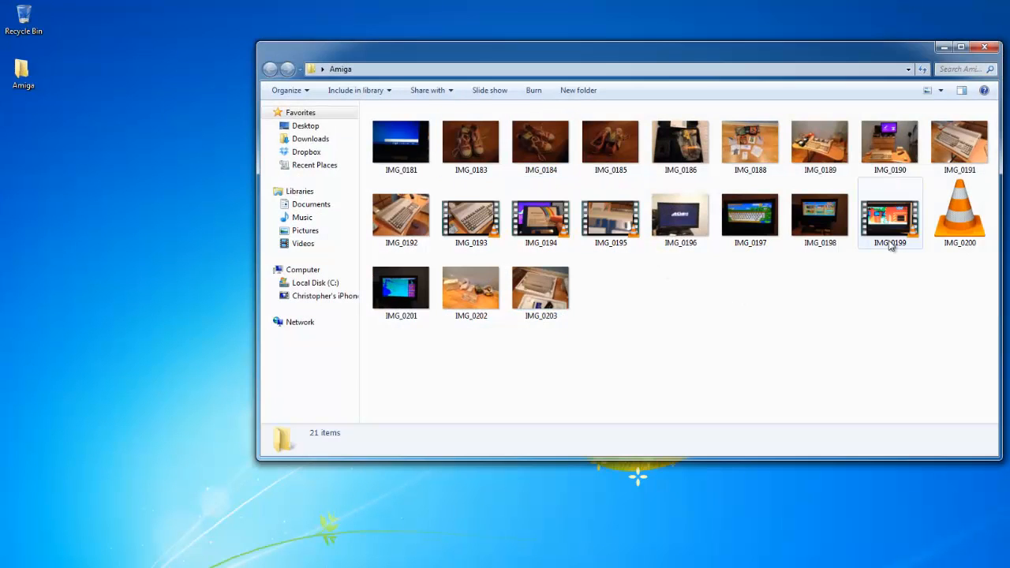
left_click(984, 48)
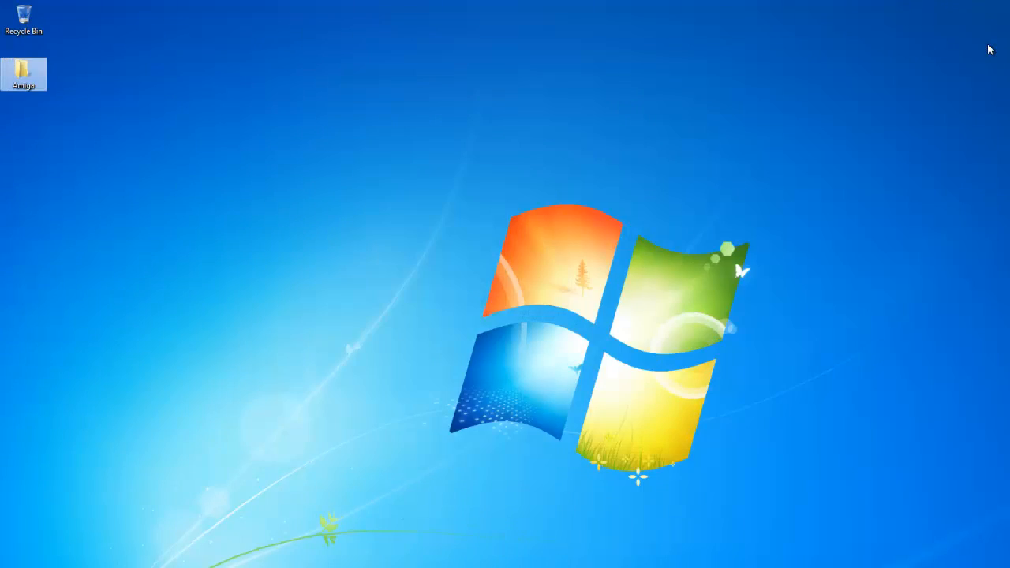